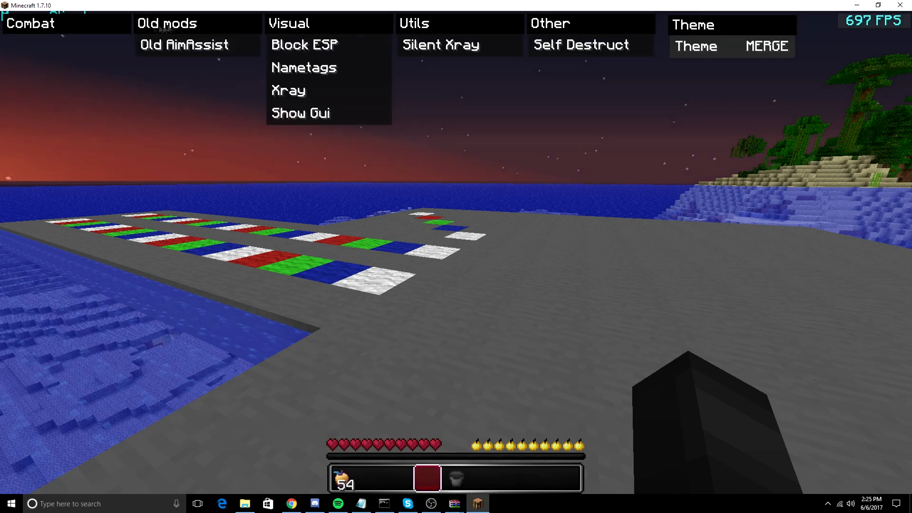
click(36, 23)
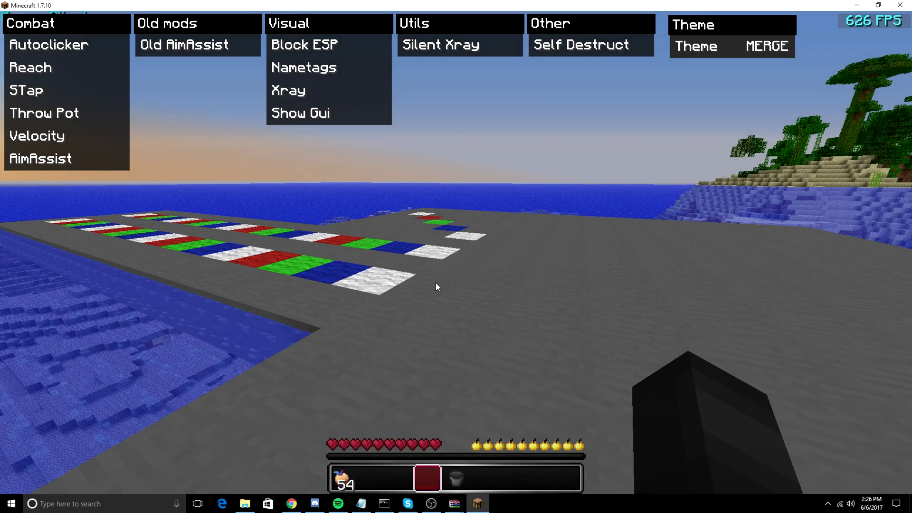
mouse_move(595, 44)
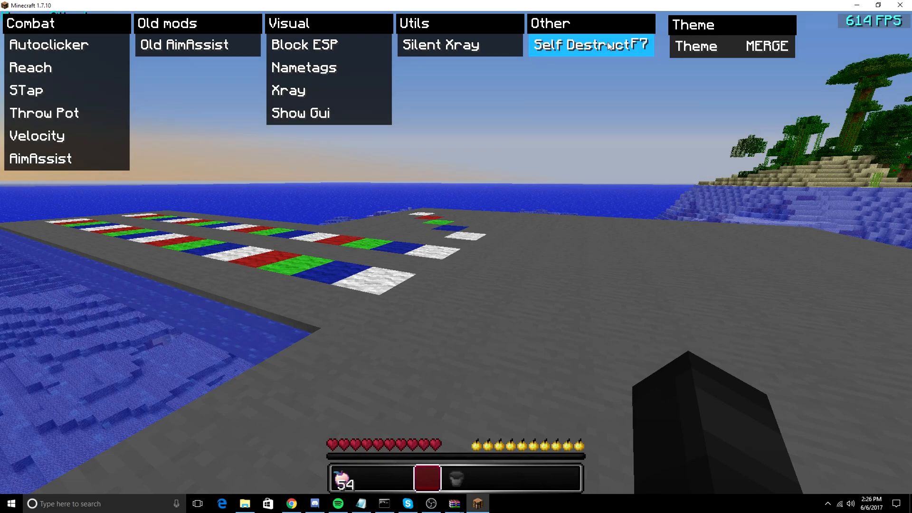
mouse_move(580, 50)
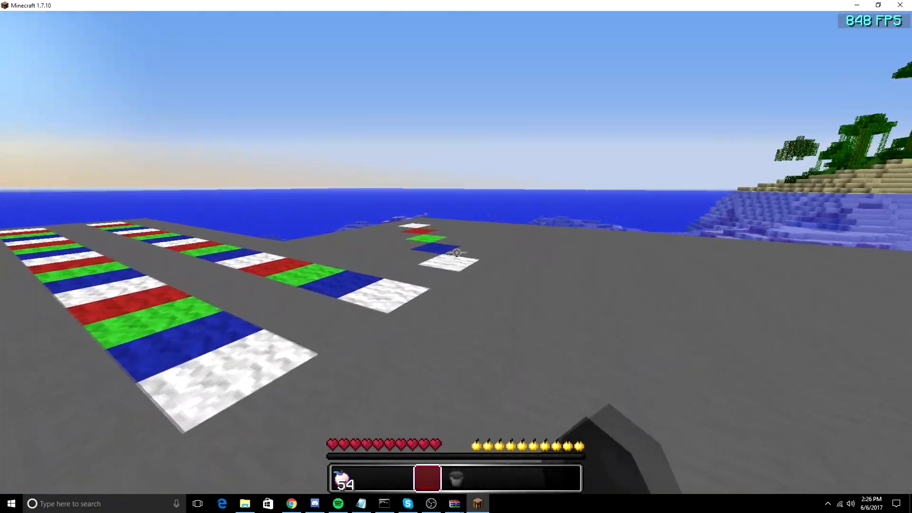
mouse_move(456, 252)
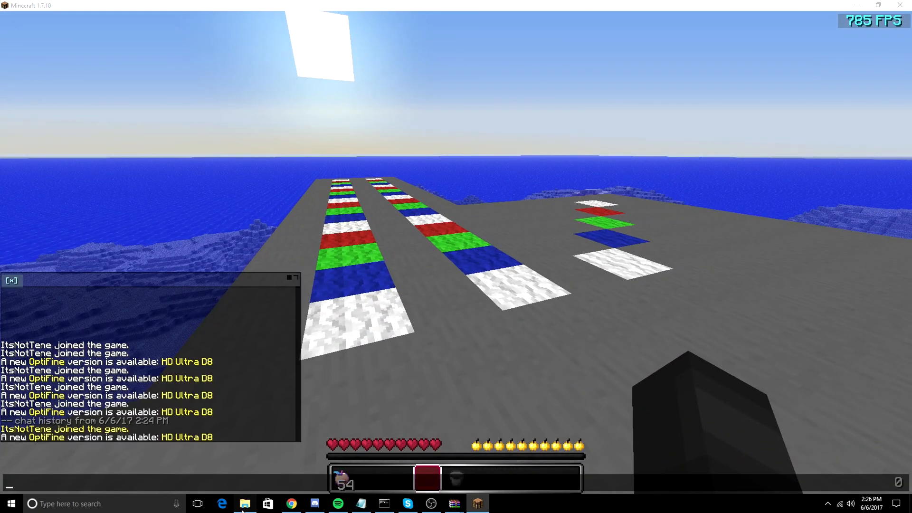
click(243, 503)
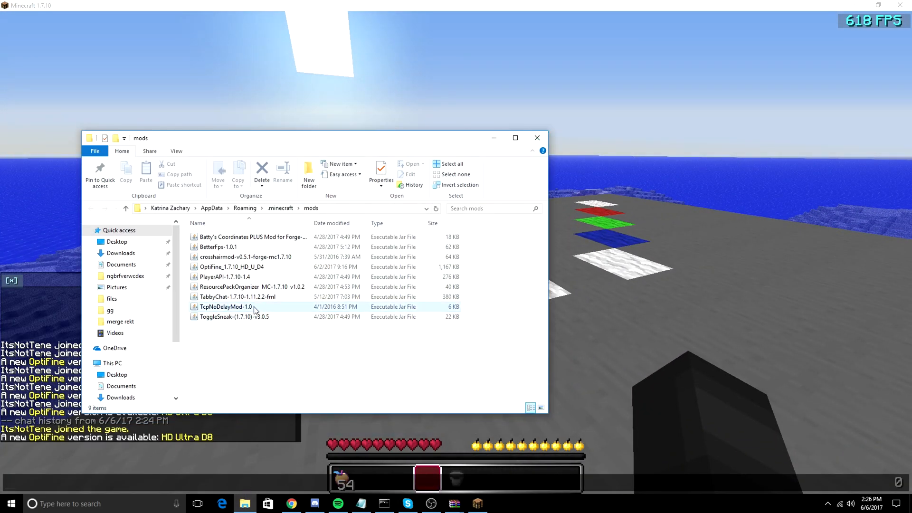
click(537, 137)
text(process)
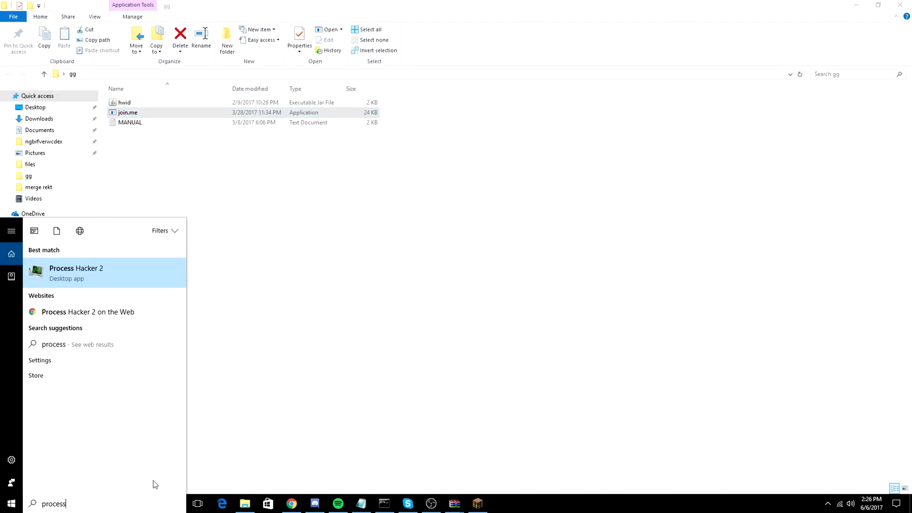
click(76, 274)
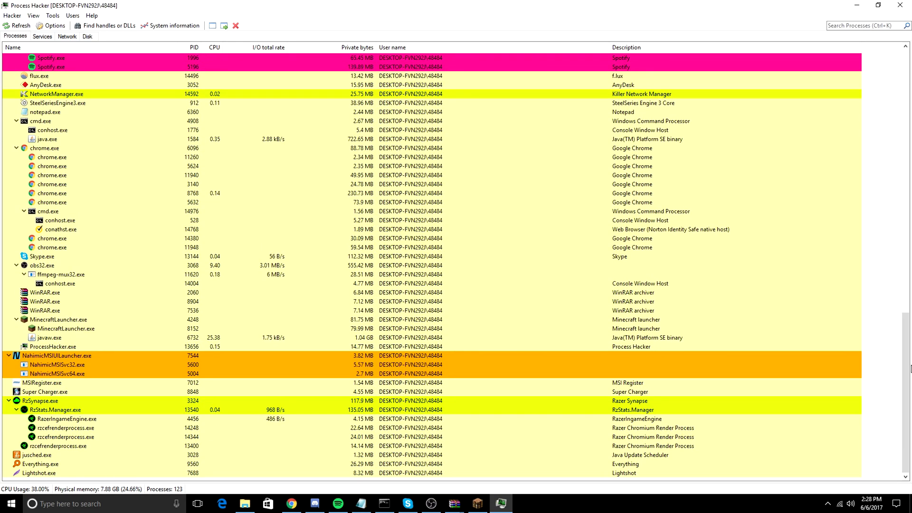
right_click(43, 338)
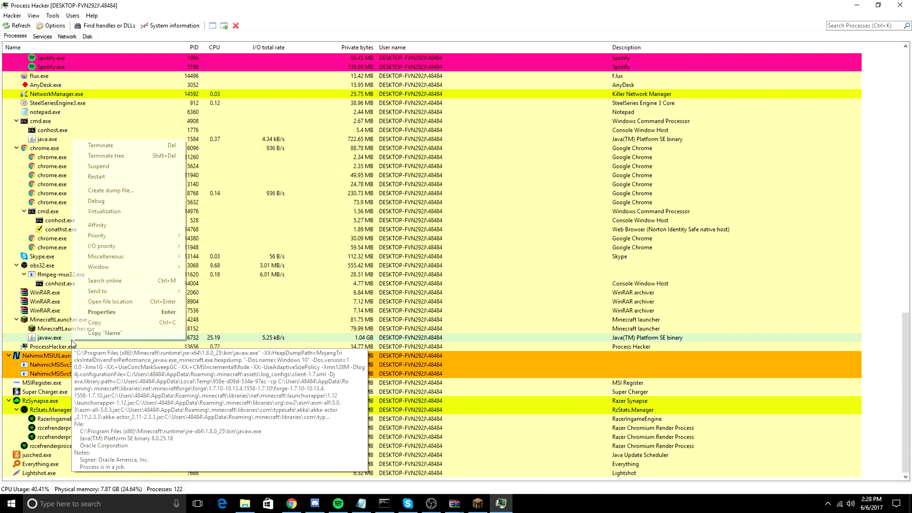
click(100, 311)
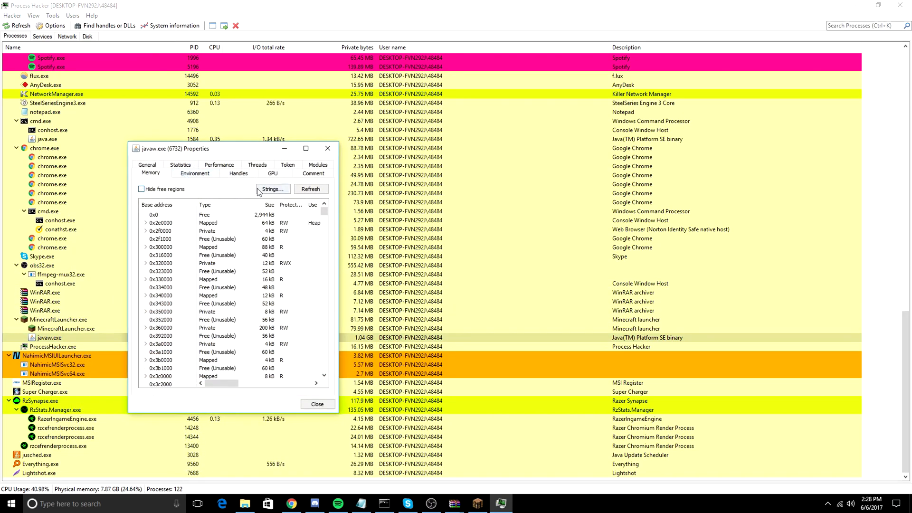
click(272, 188)
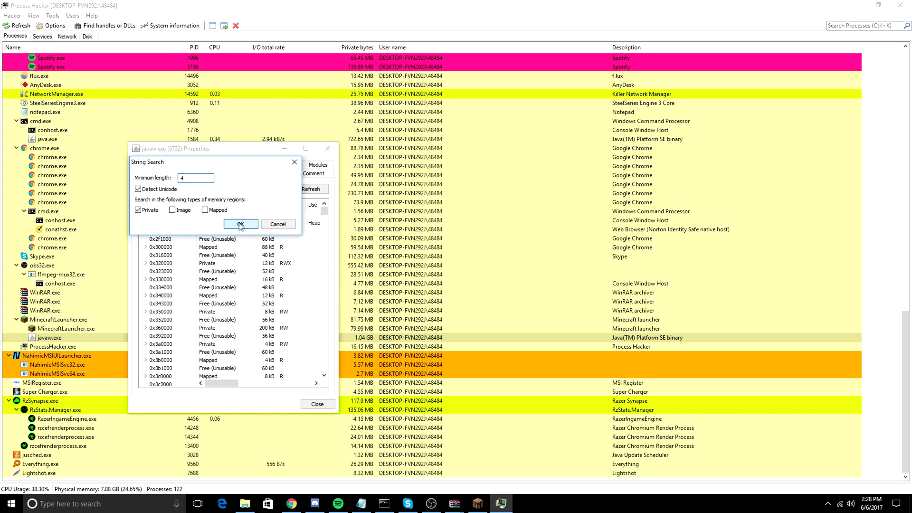
click(240, 223)
text(5\;)
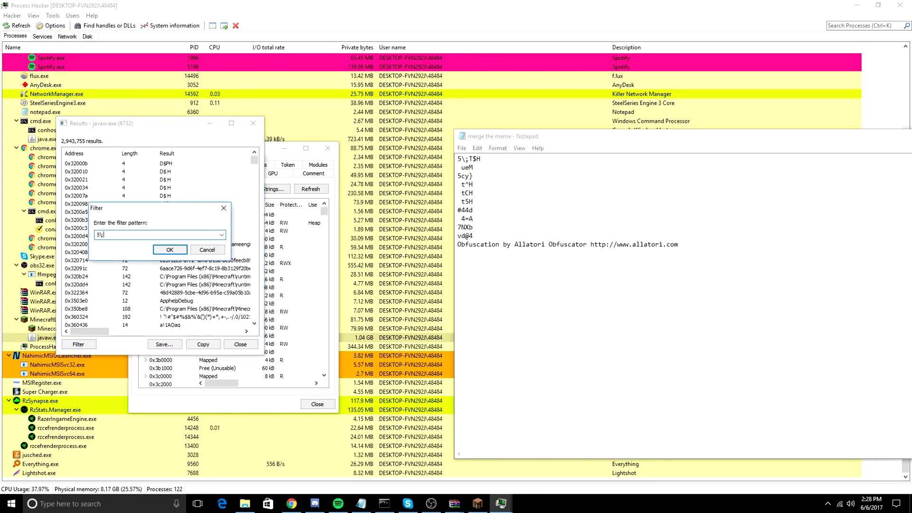
click(169, 249)
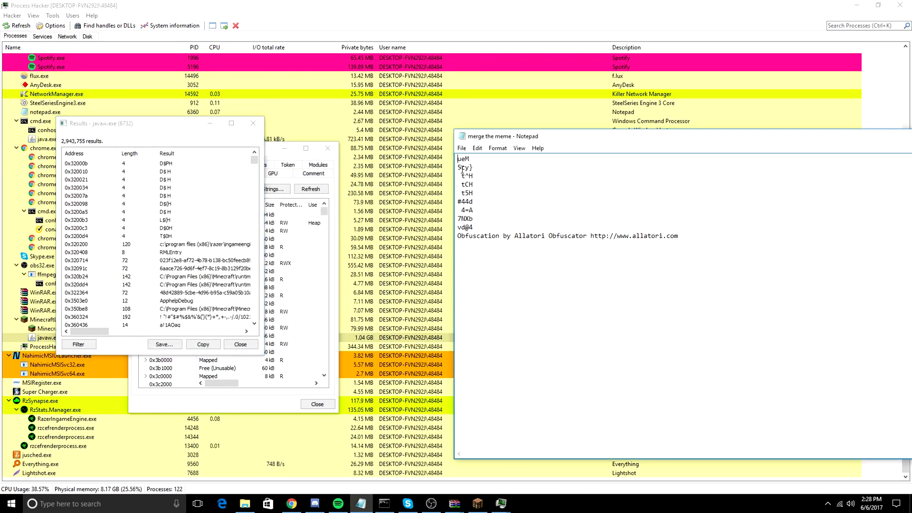
click(78, 344)
text(ue)
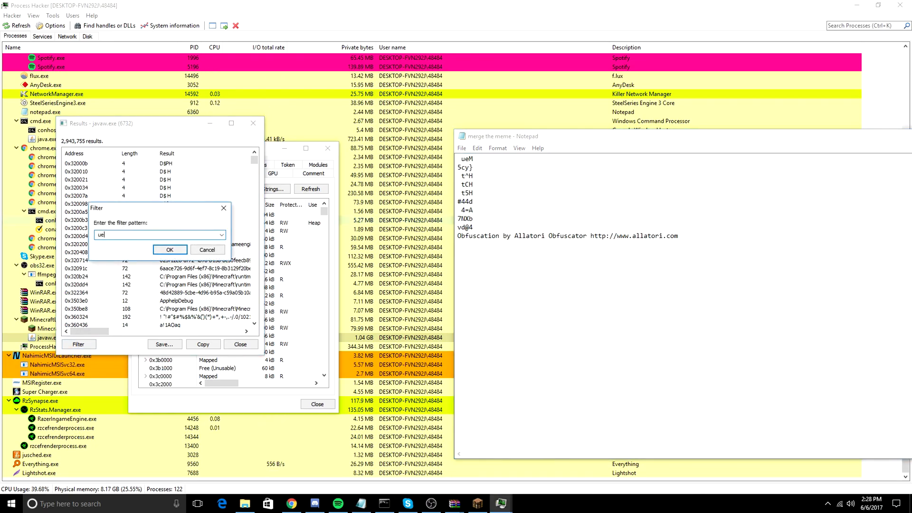
click(169, 249)
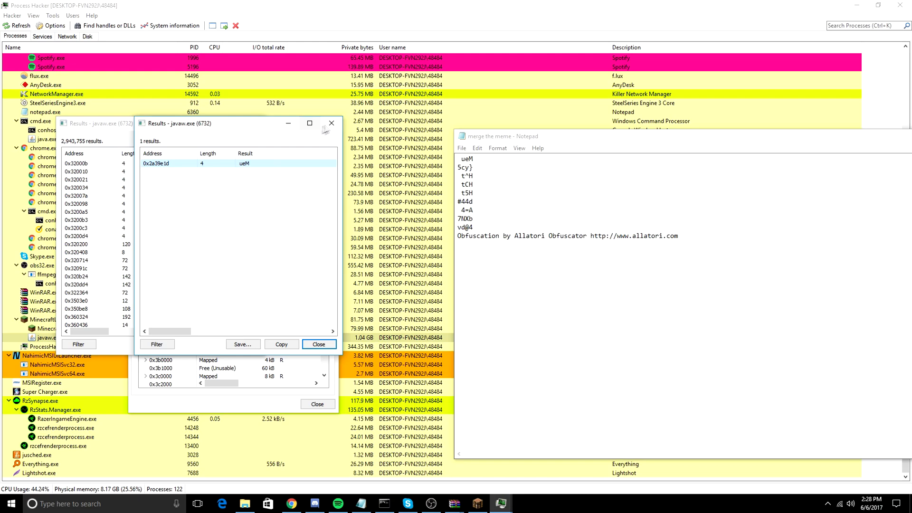
click(79, 344)
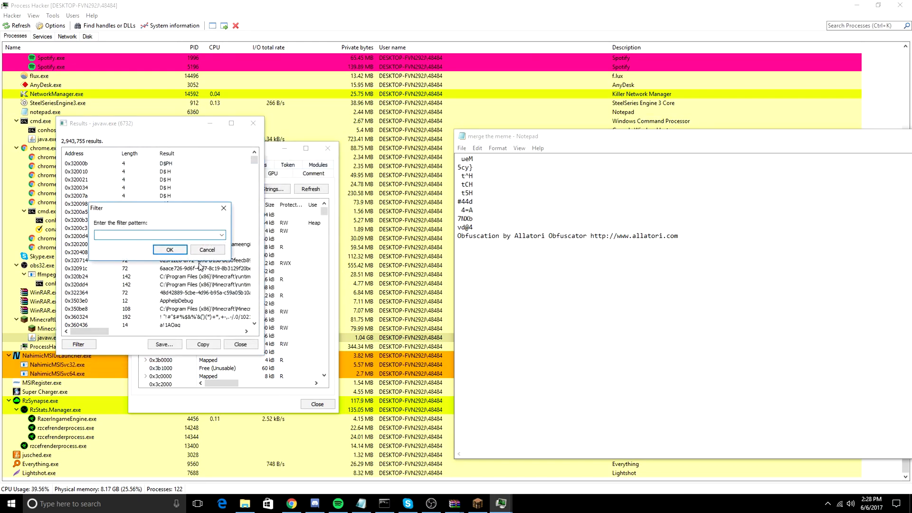
text(5cy})
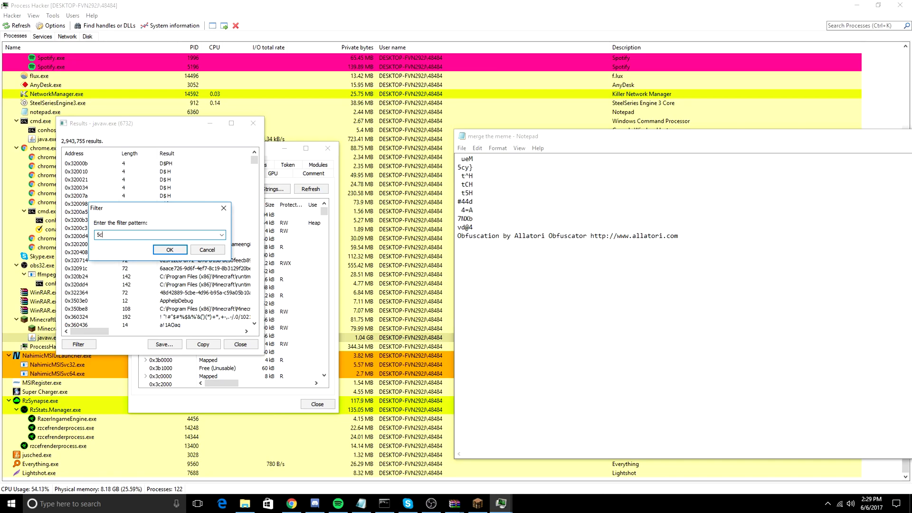
click(169, 249)
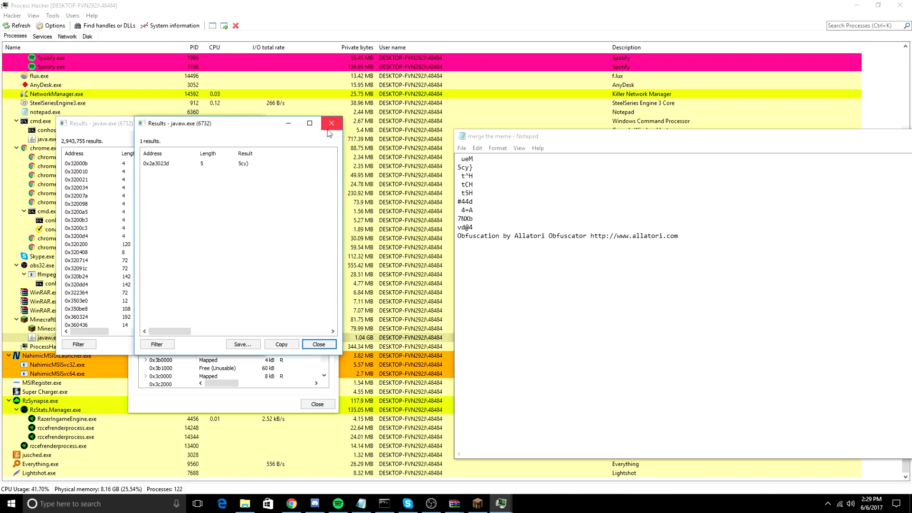
click(78, 344)
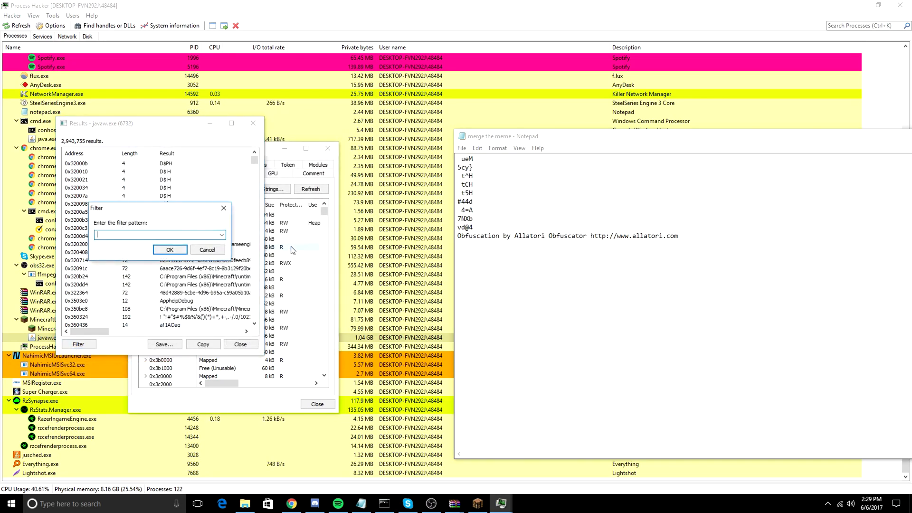
text(t)
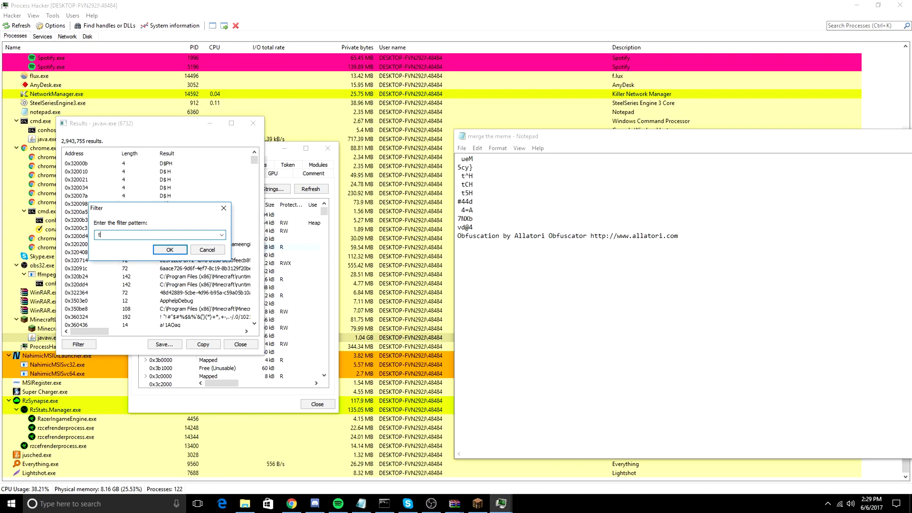
click(170, 249)
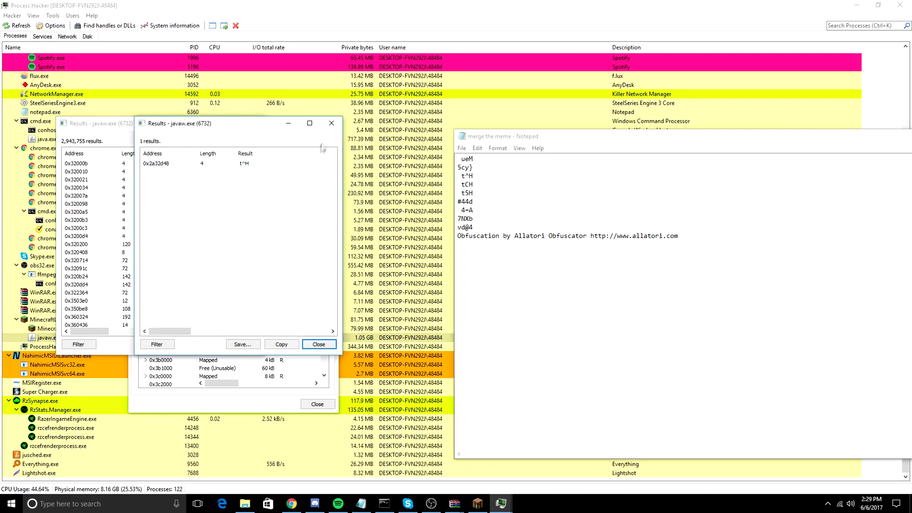
click(78, 344)
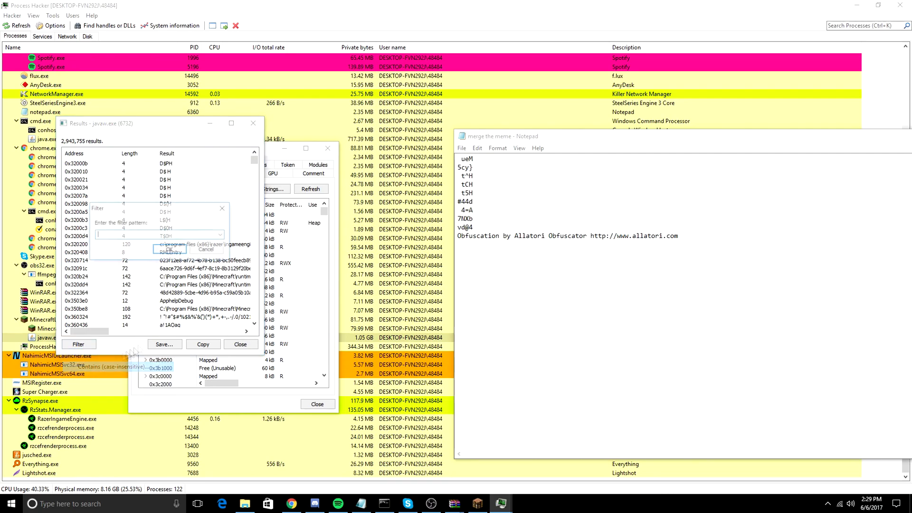
text(t)
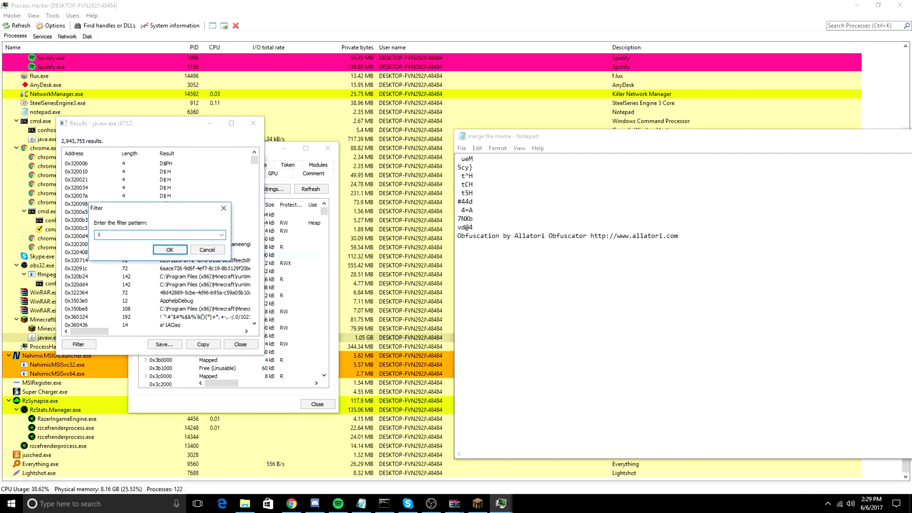
click(169, 249)
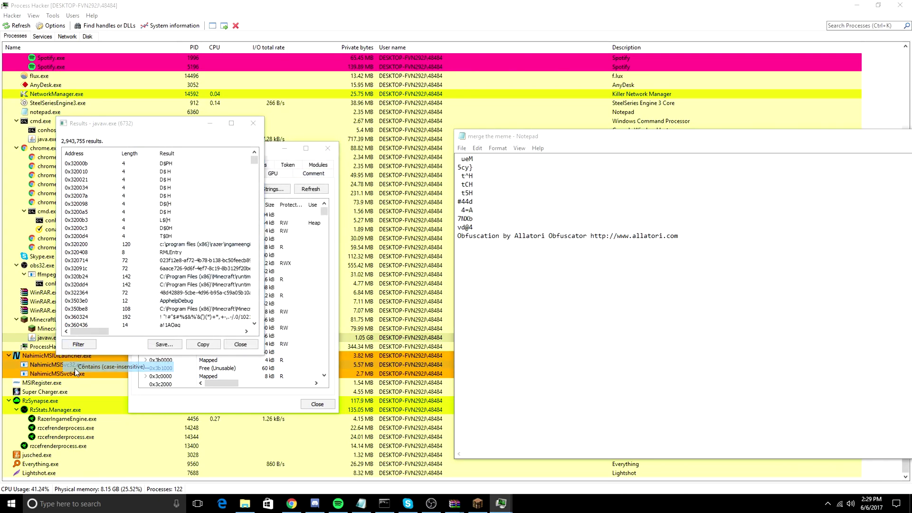
click(78, 344)
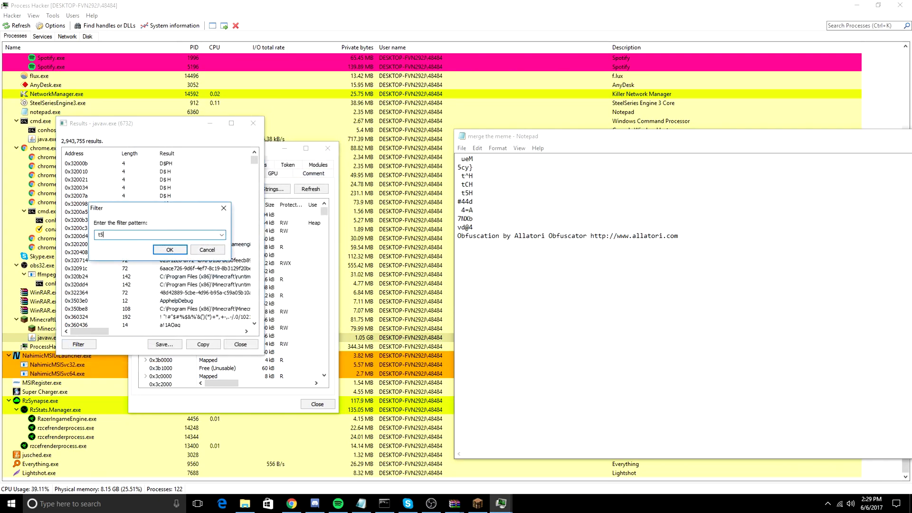
click(169, 249)
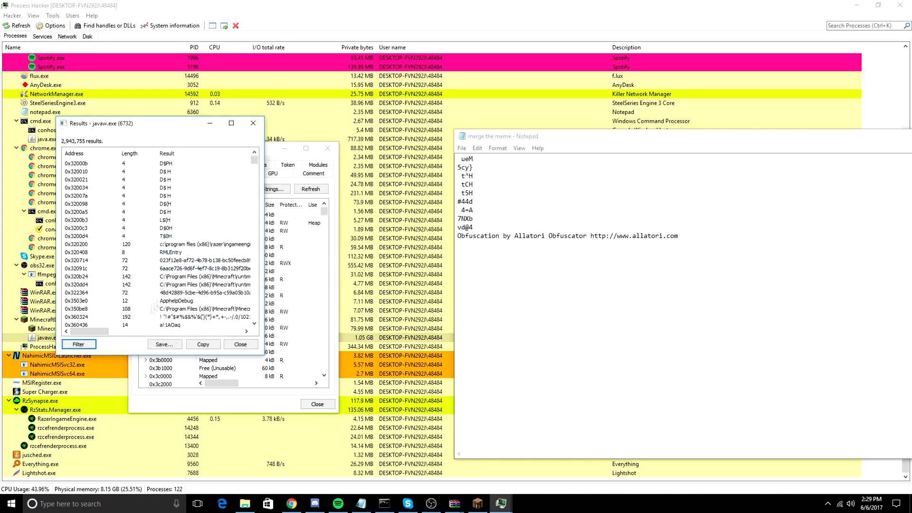
click(78, 344)
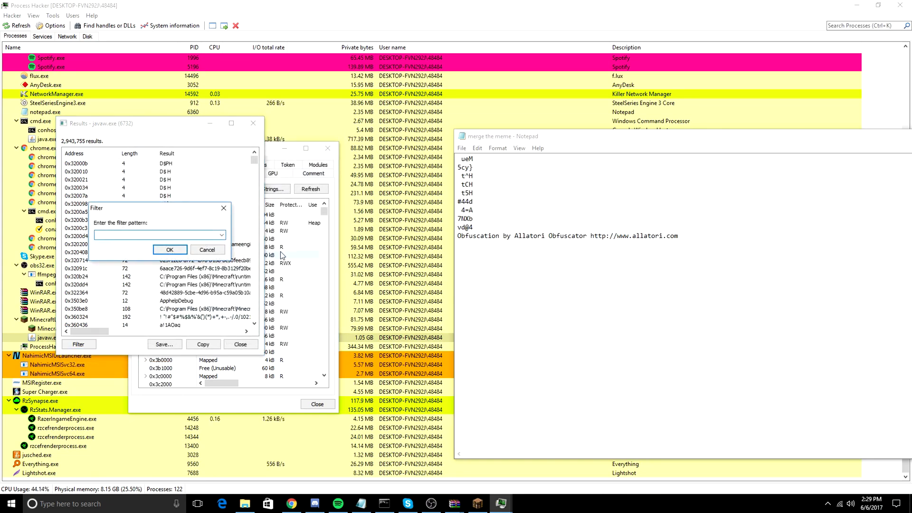
text(#4)
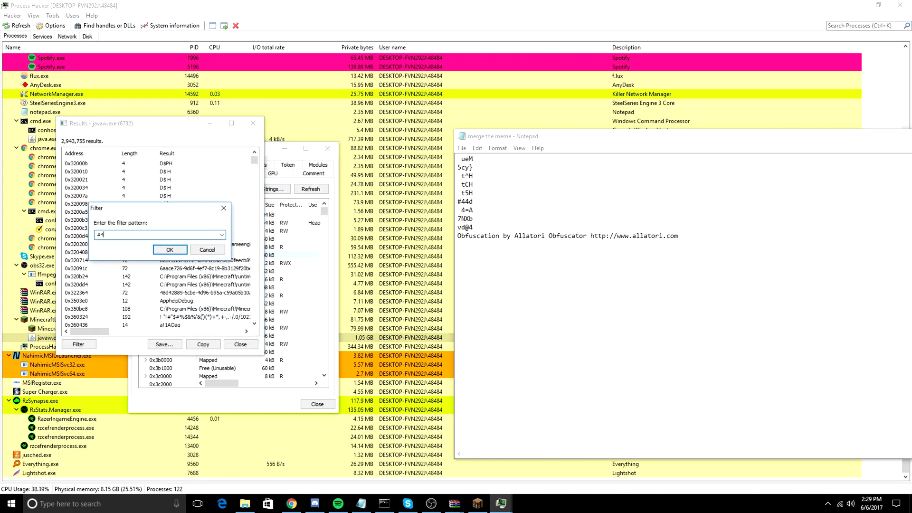
click(169, 249)
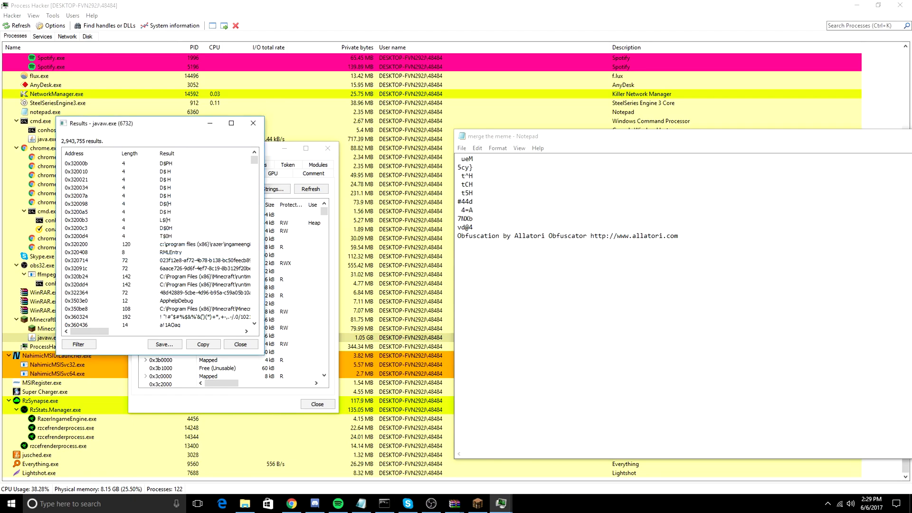
click(78, 344)
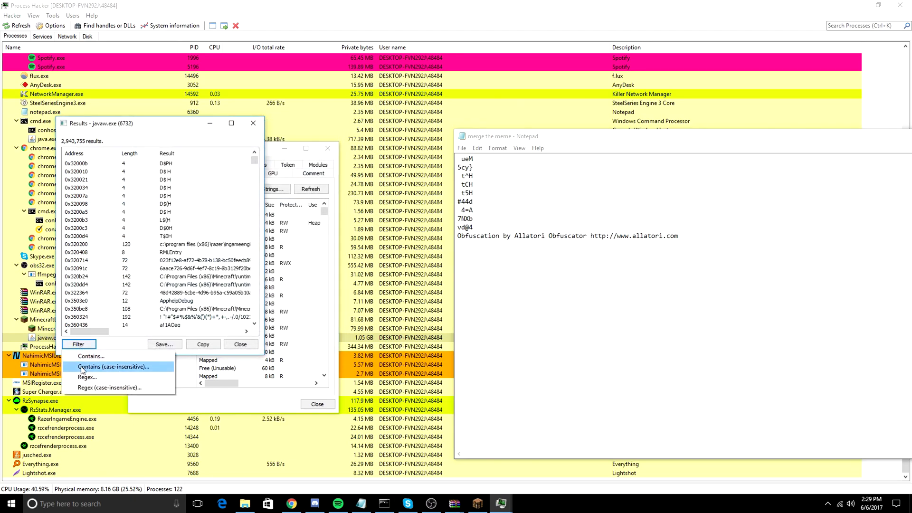
click(114, 367)
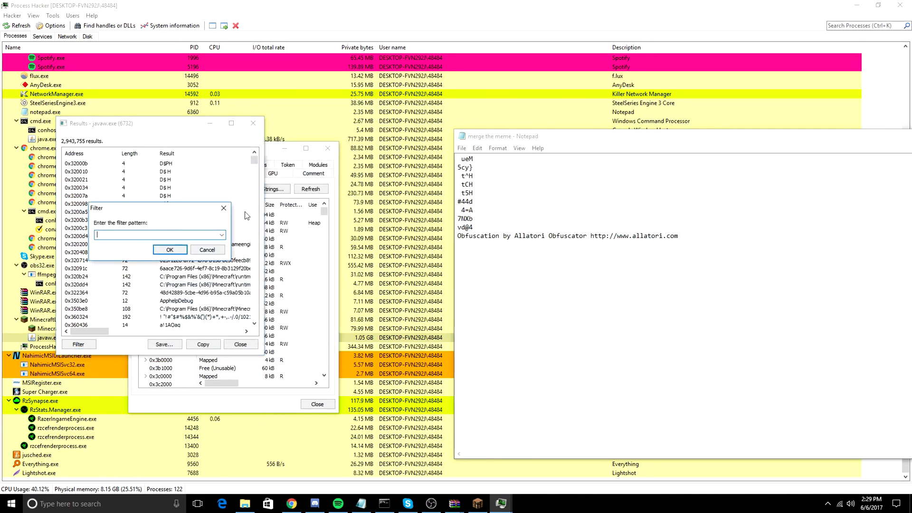
text(7NX)
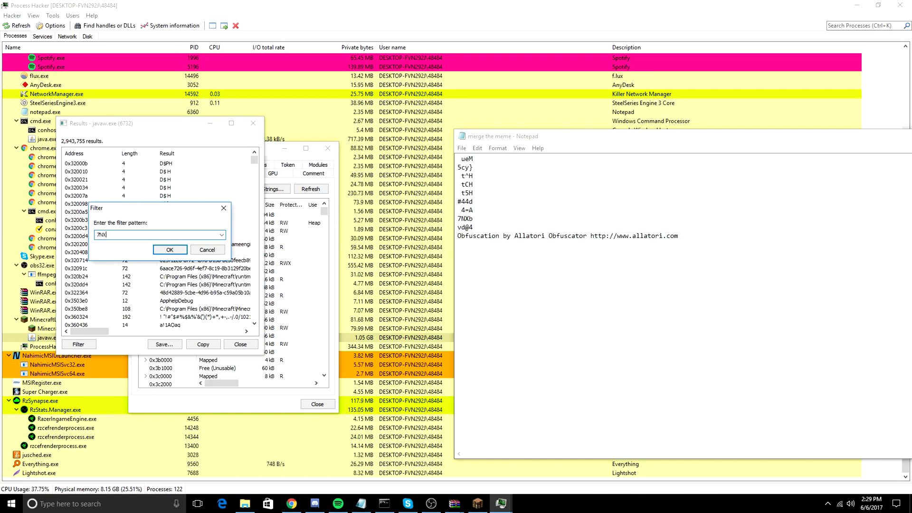
click(169, 249)
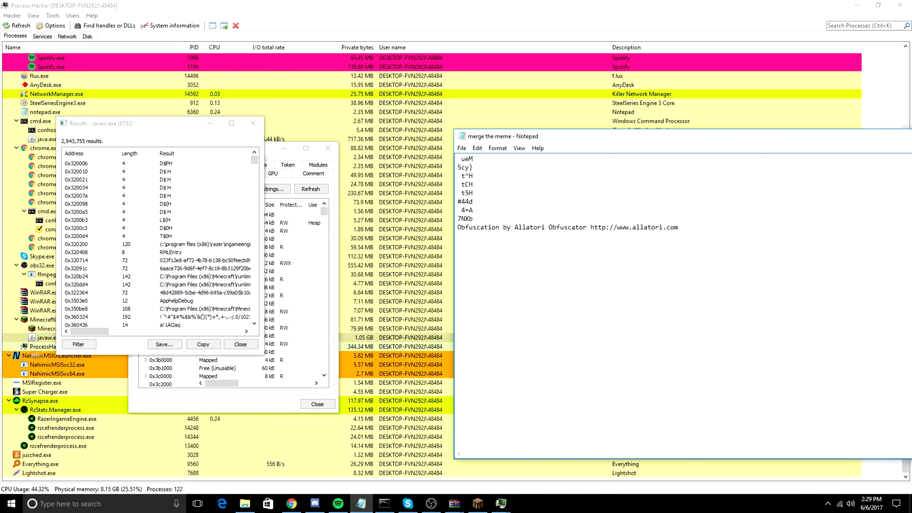
click(78, 344)
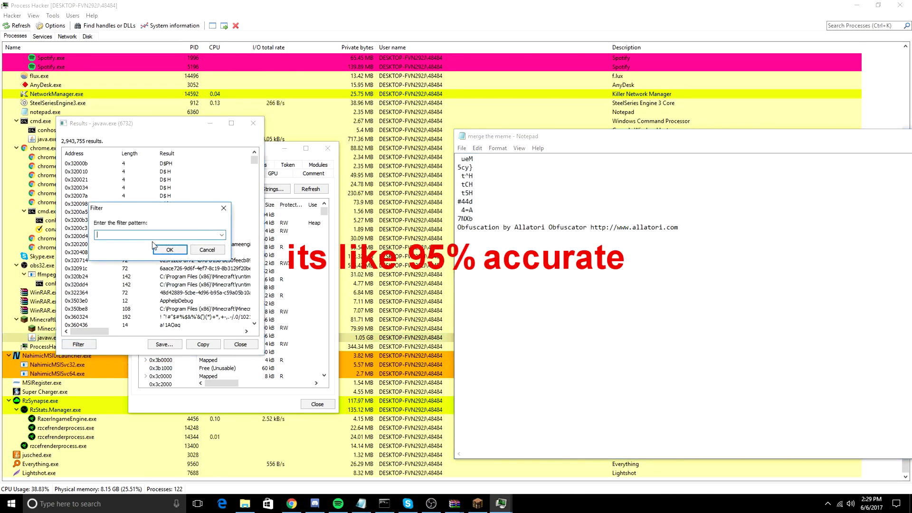
text(allatori)
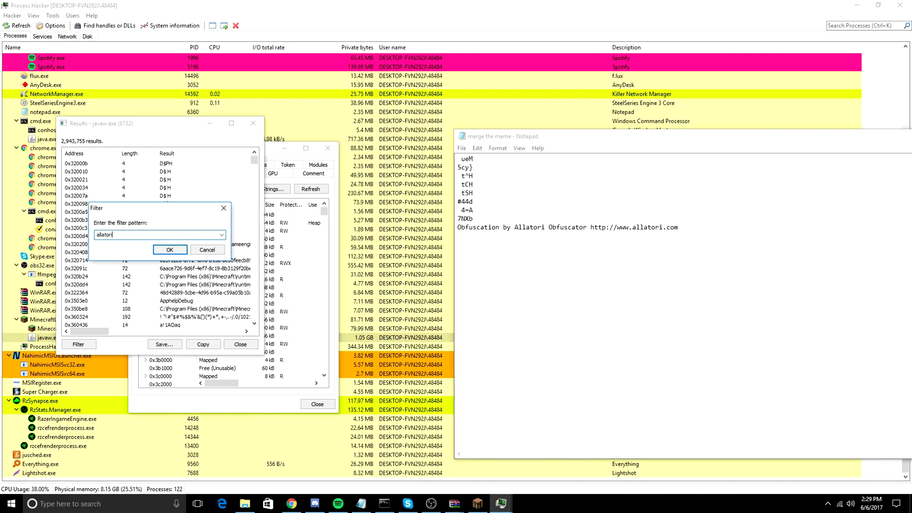
click(169, 249)
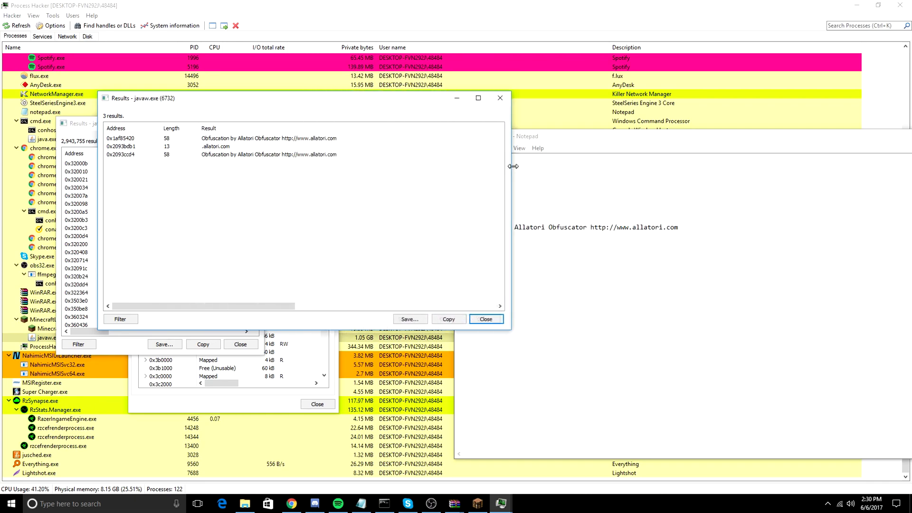
click(234, 138)
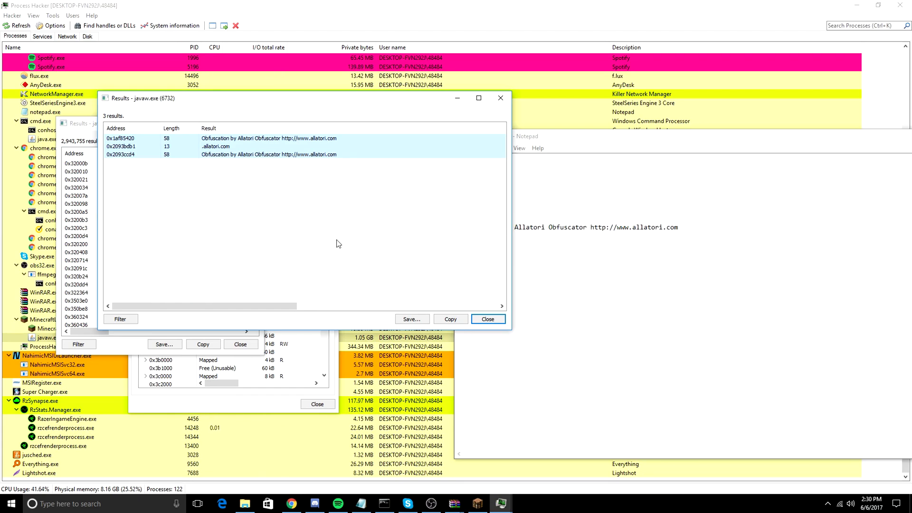
click(77, 344)
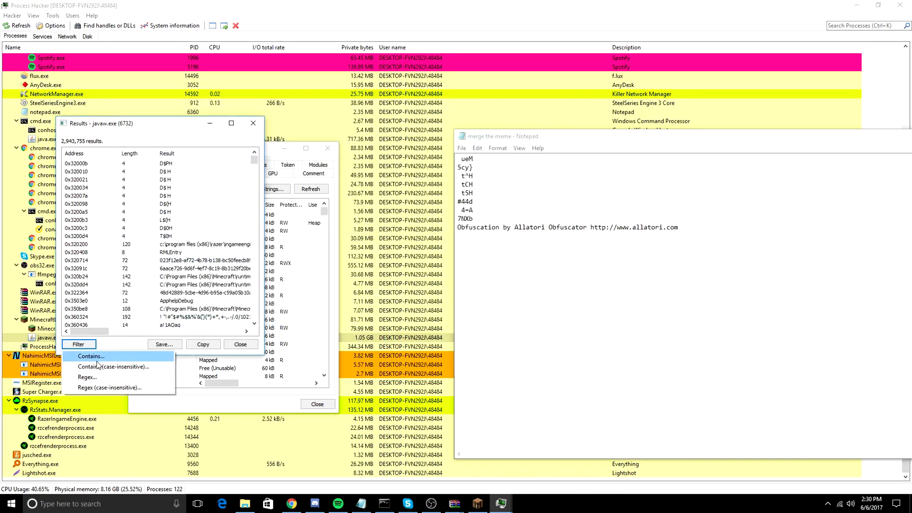
click(90, 356)
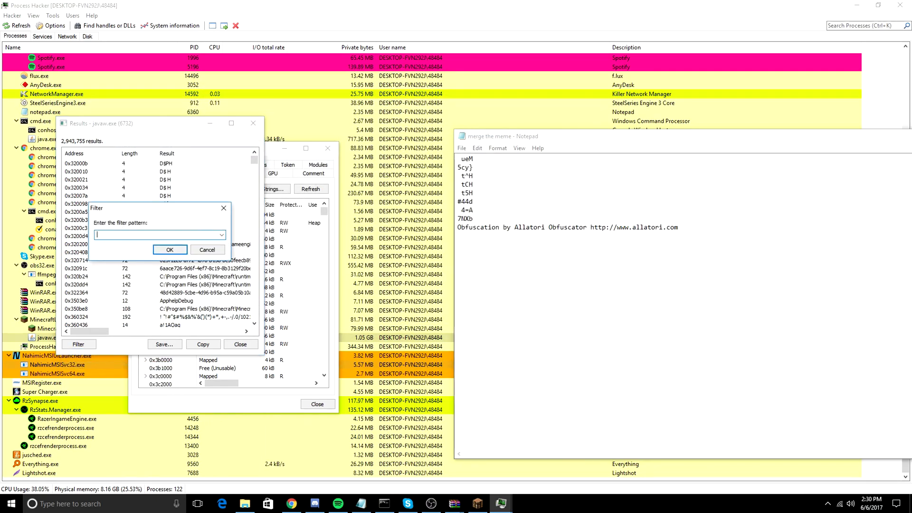
click(169, 249)
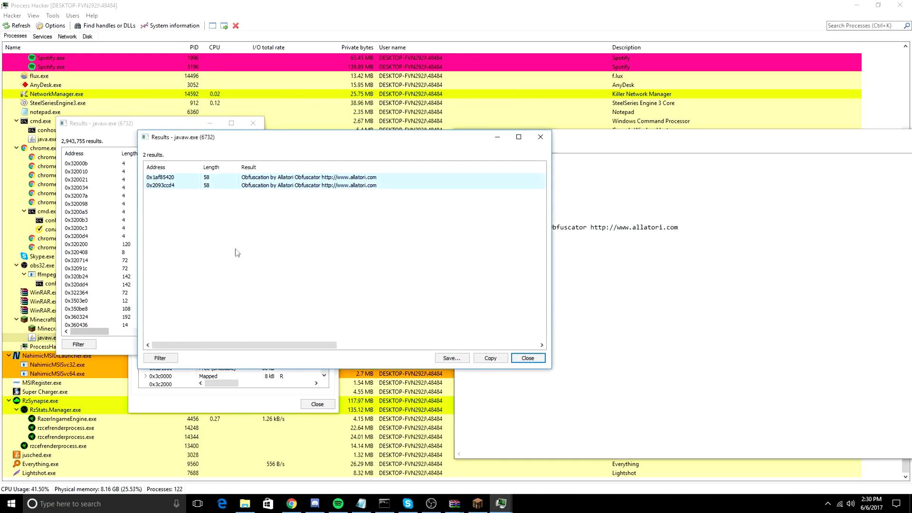
mouse_move(201, 310)
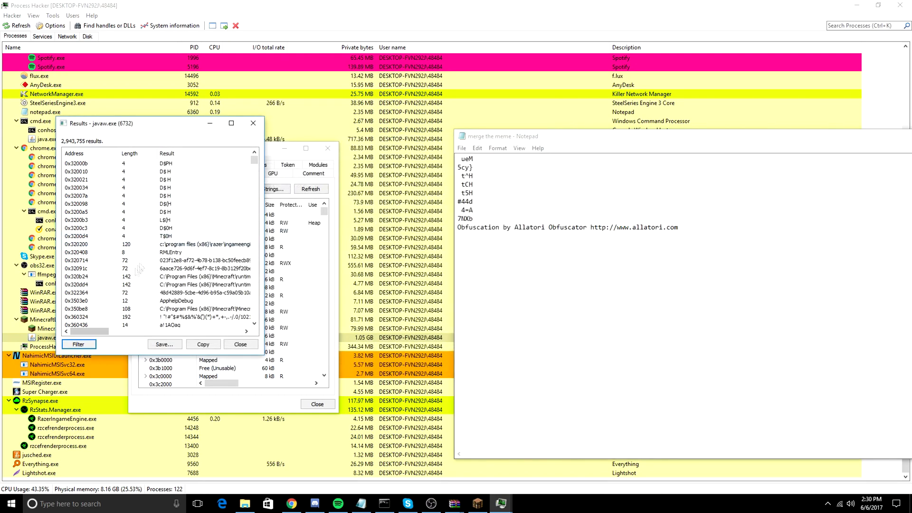
click(78, 343)
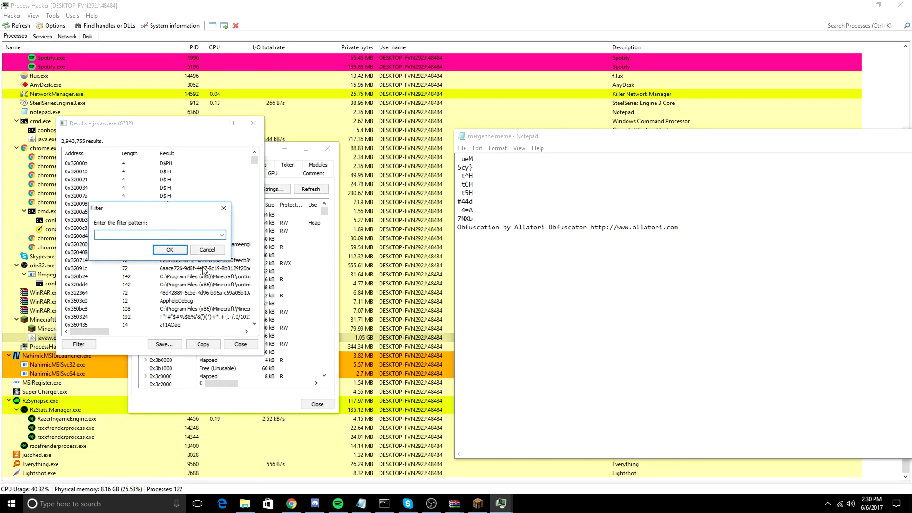
text(6)
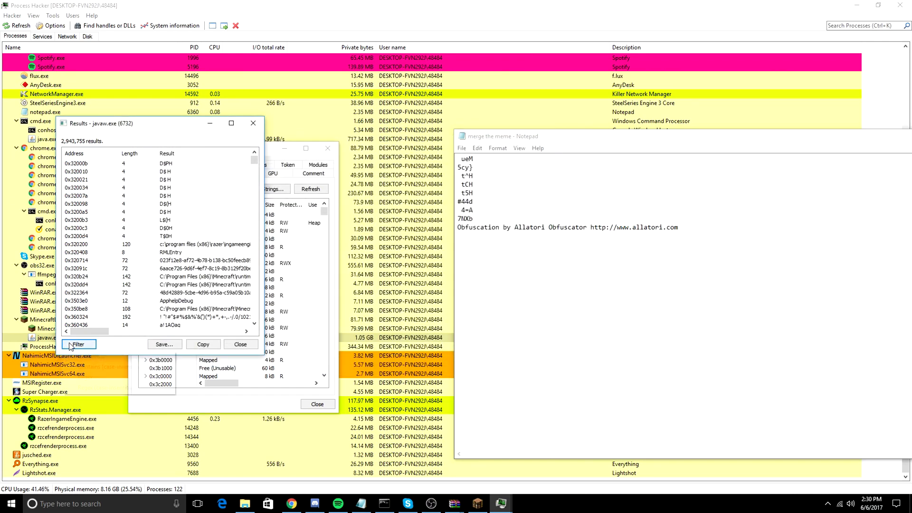
click(80, 344)
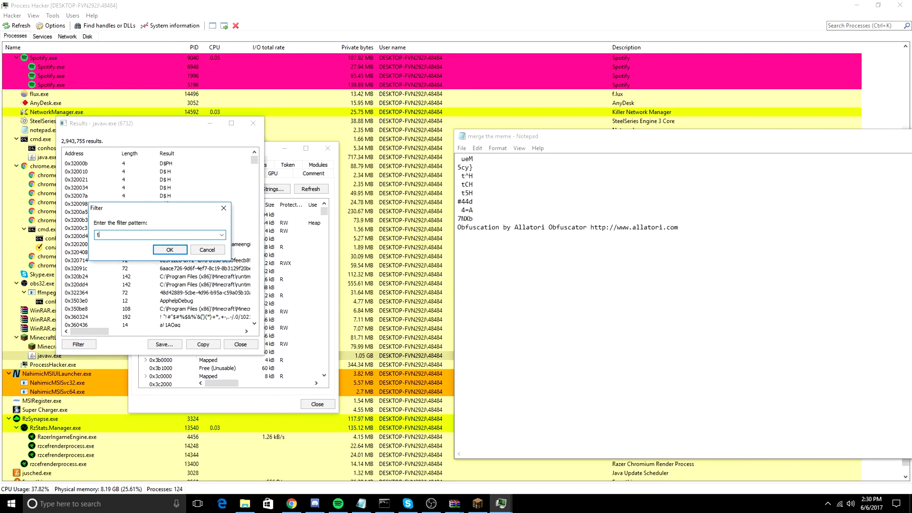
click(169, 249)
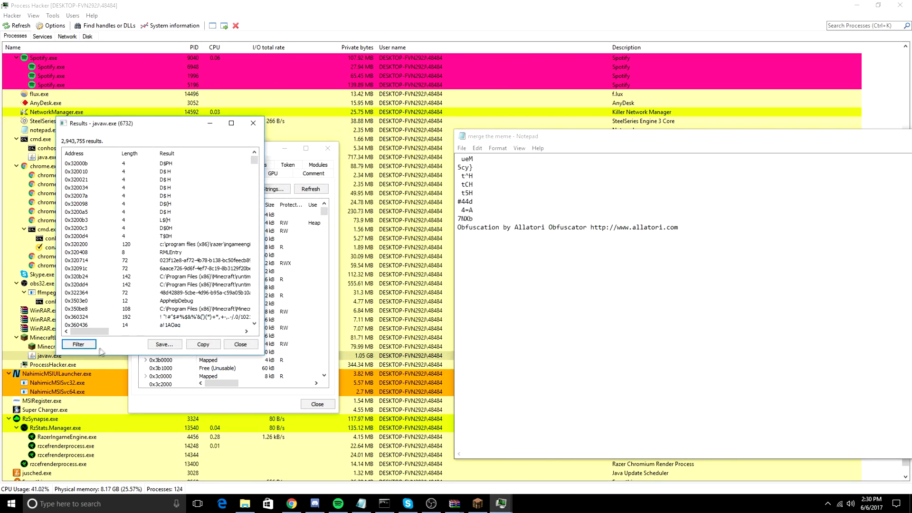
click(78, 344)
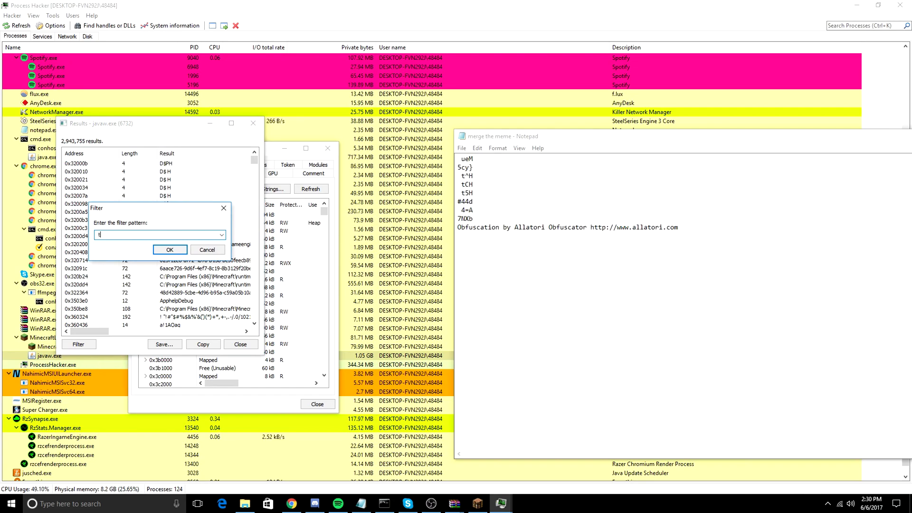
click(169, 249)
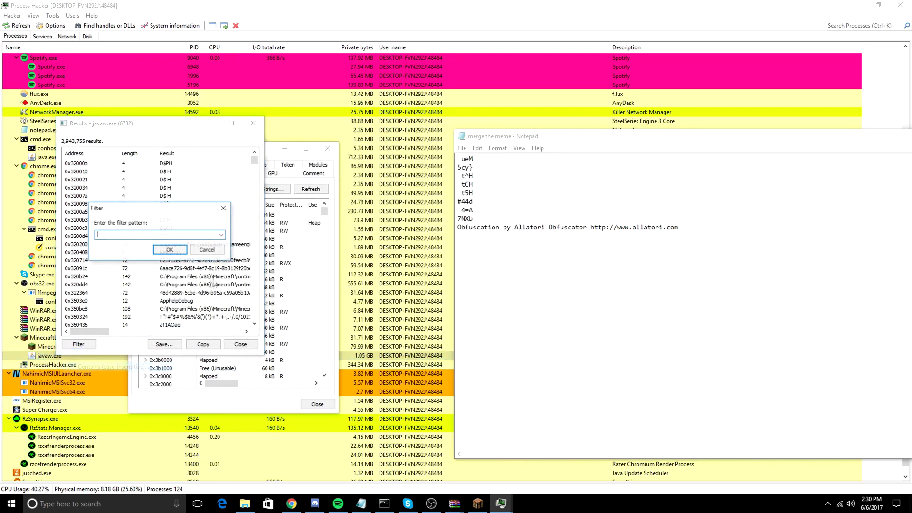
text(u)
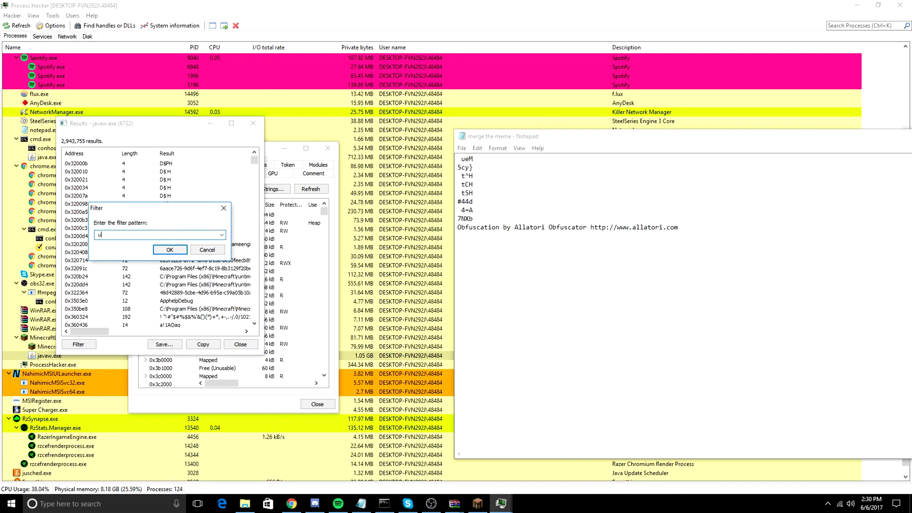
click(169, 249)
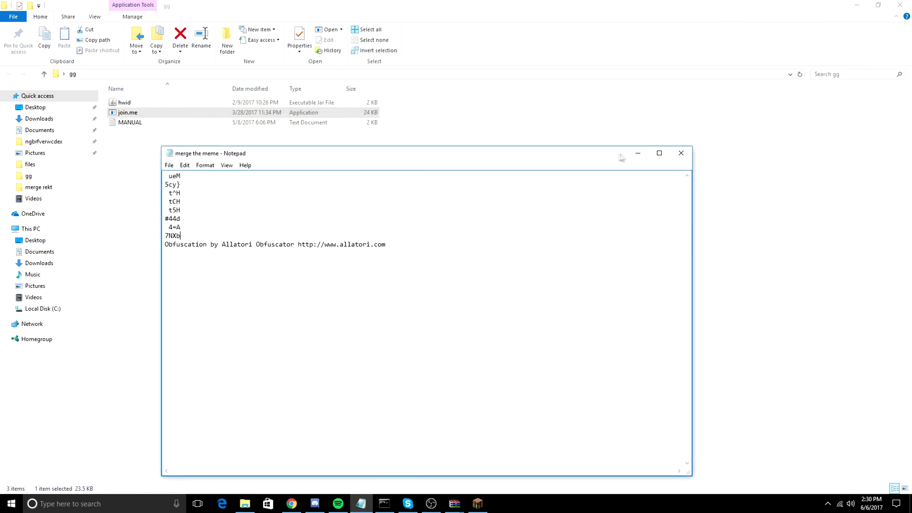
click(681, 153)
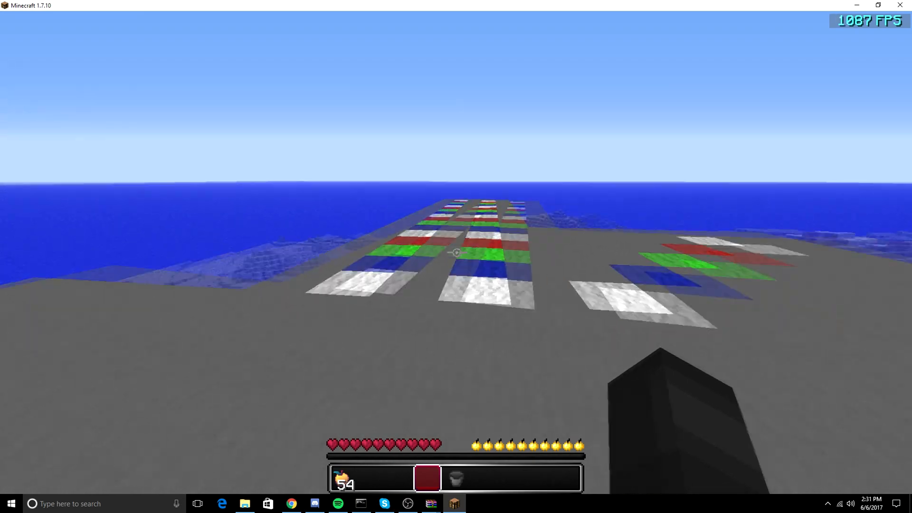
mouse_move(456, 252)
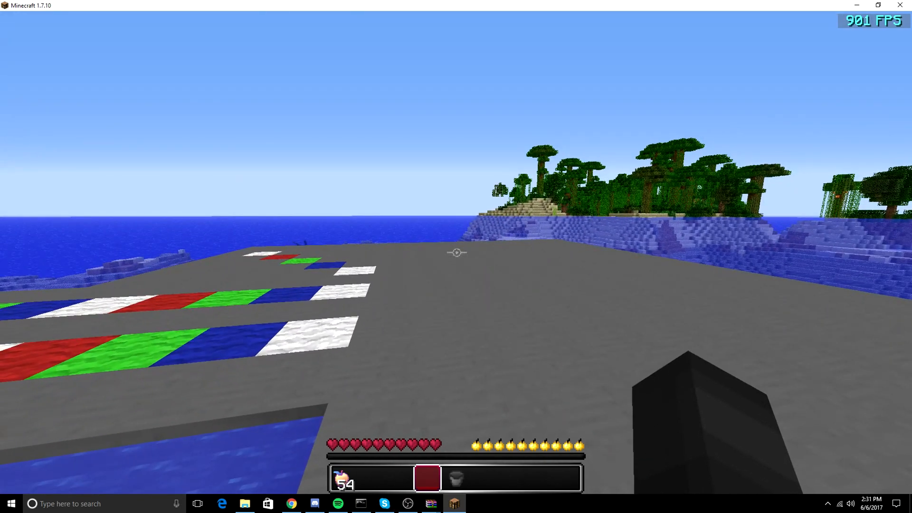